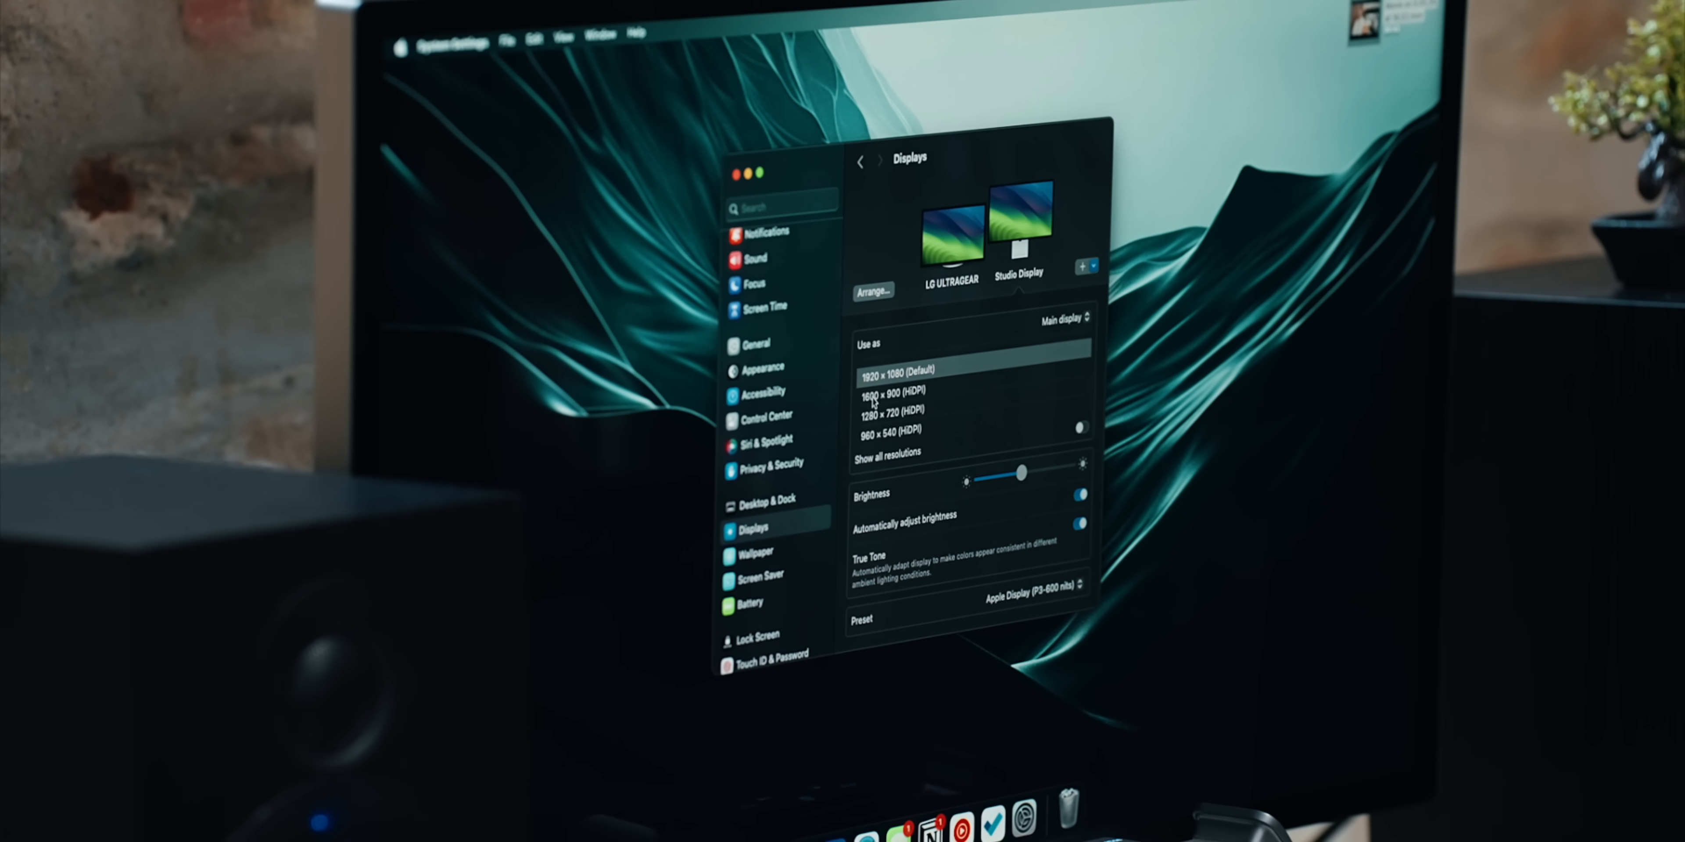
Choose a different resolution, such as 1600 × 900, for the external display
left_click(905, 386)
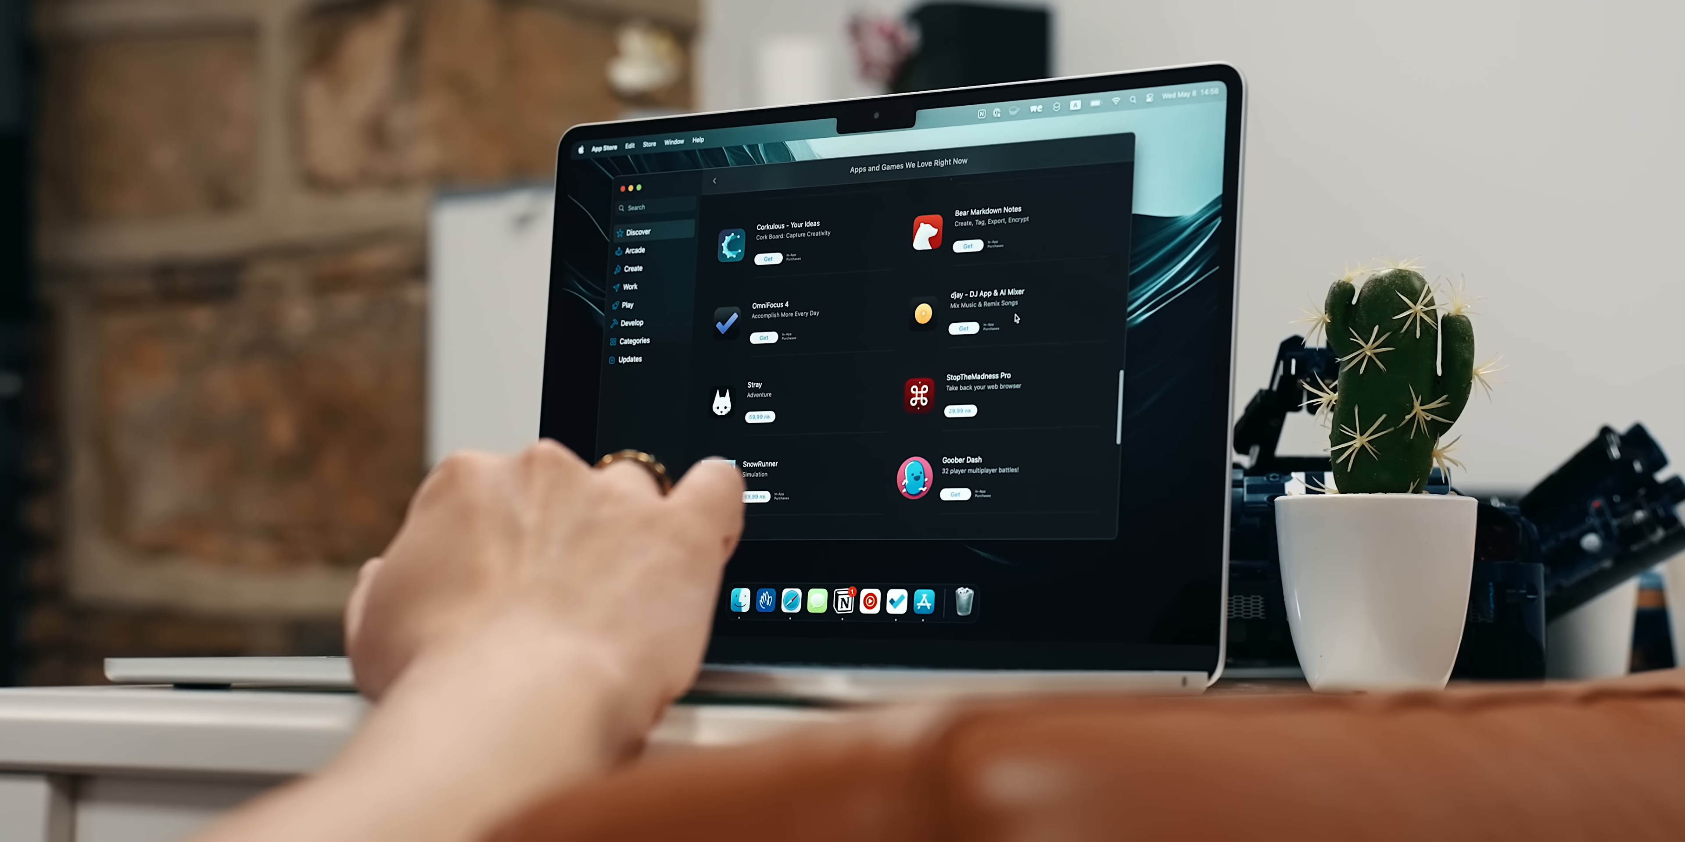
Browse further down the App Store's Apps and Games We Love Right Now collection
scroll("down", 3)
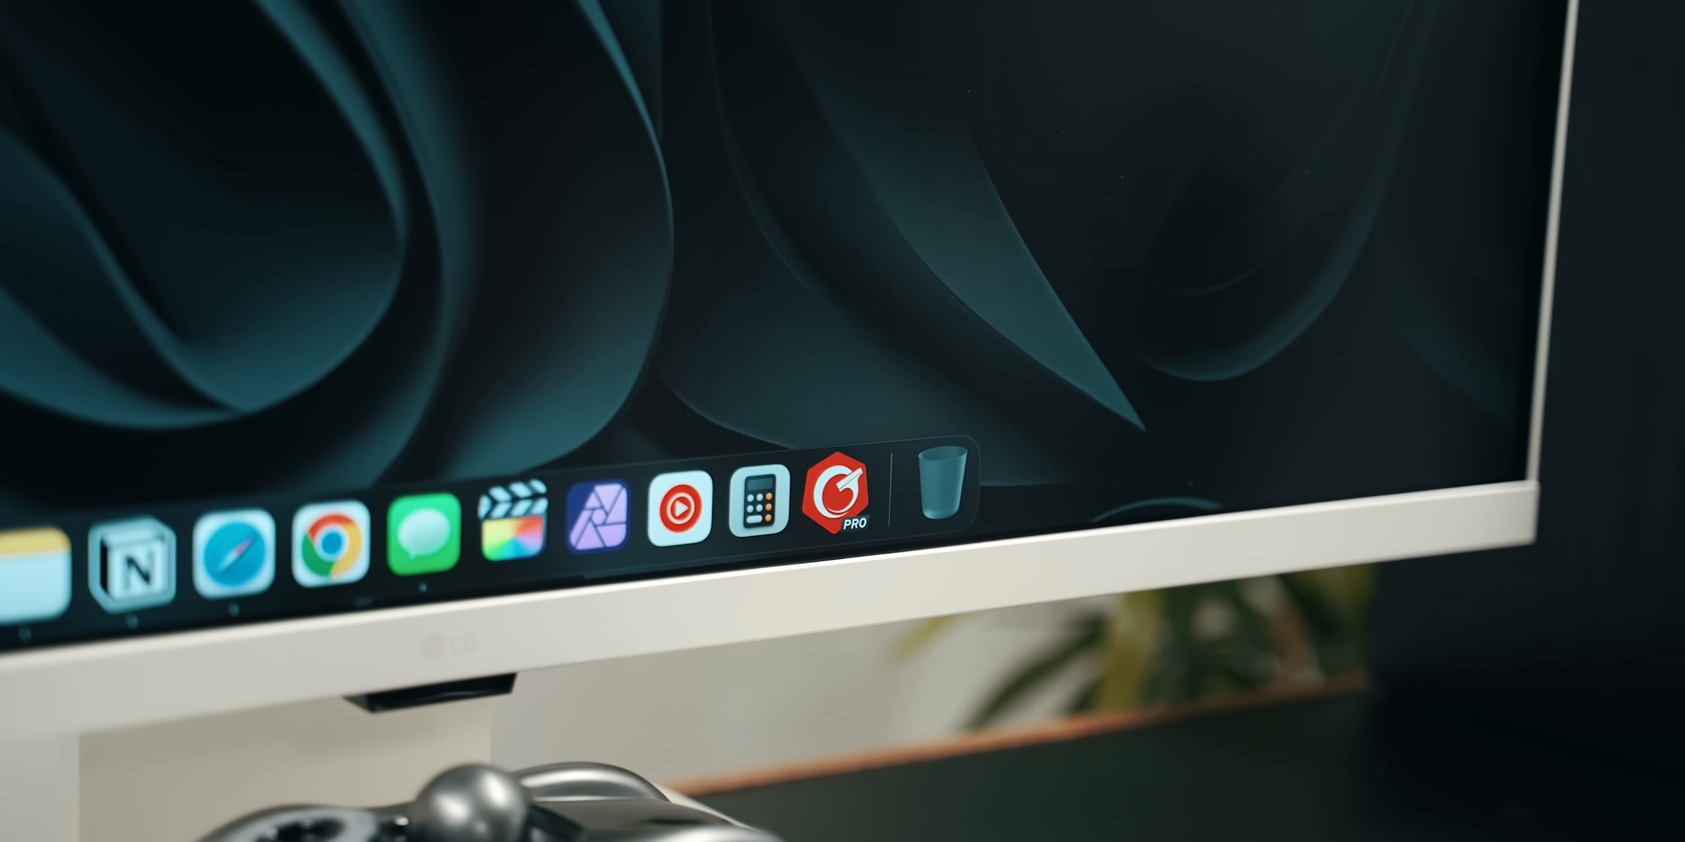
mouse_move(843, 506)
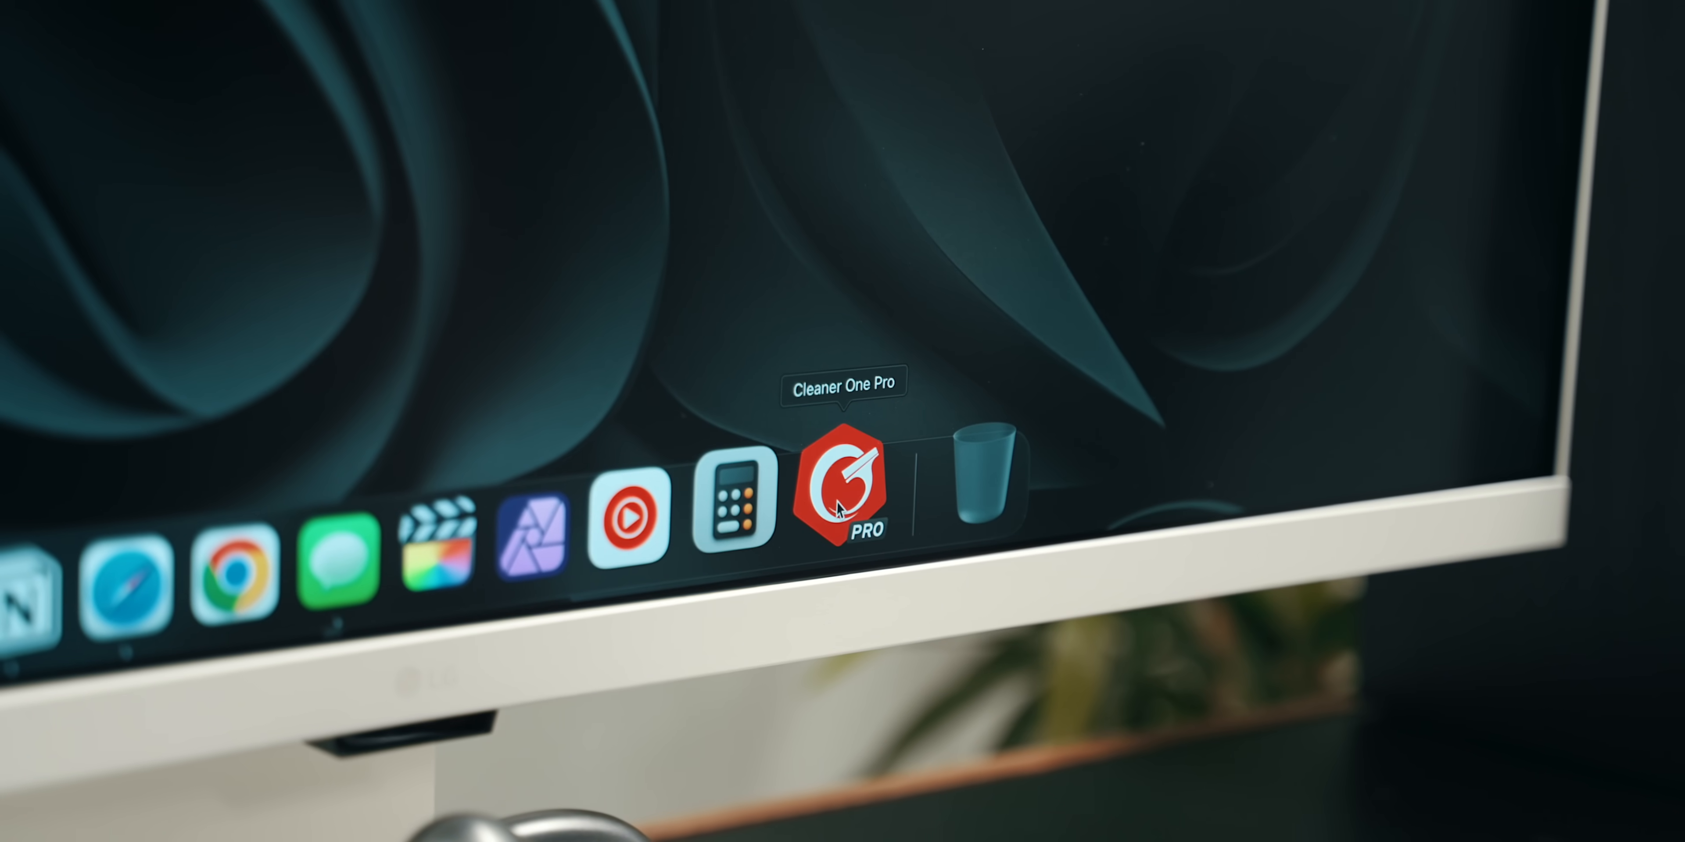
Launch Cleaner One Pro and run Disk Map on the Home folder
left_click(849, 505)
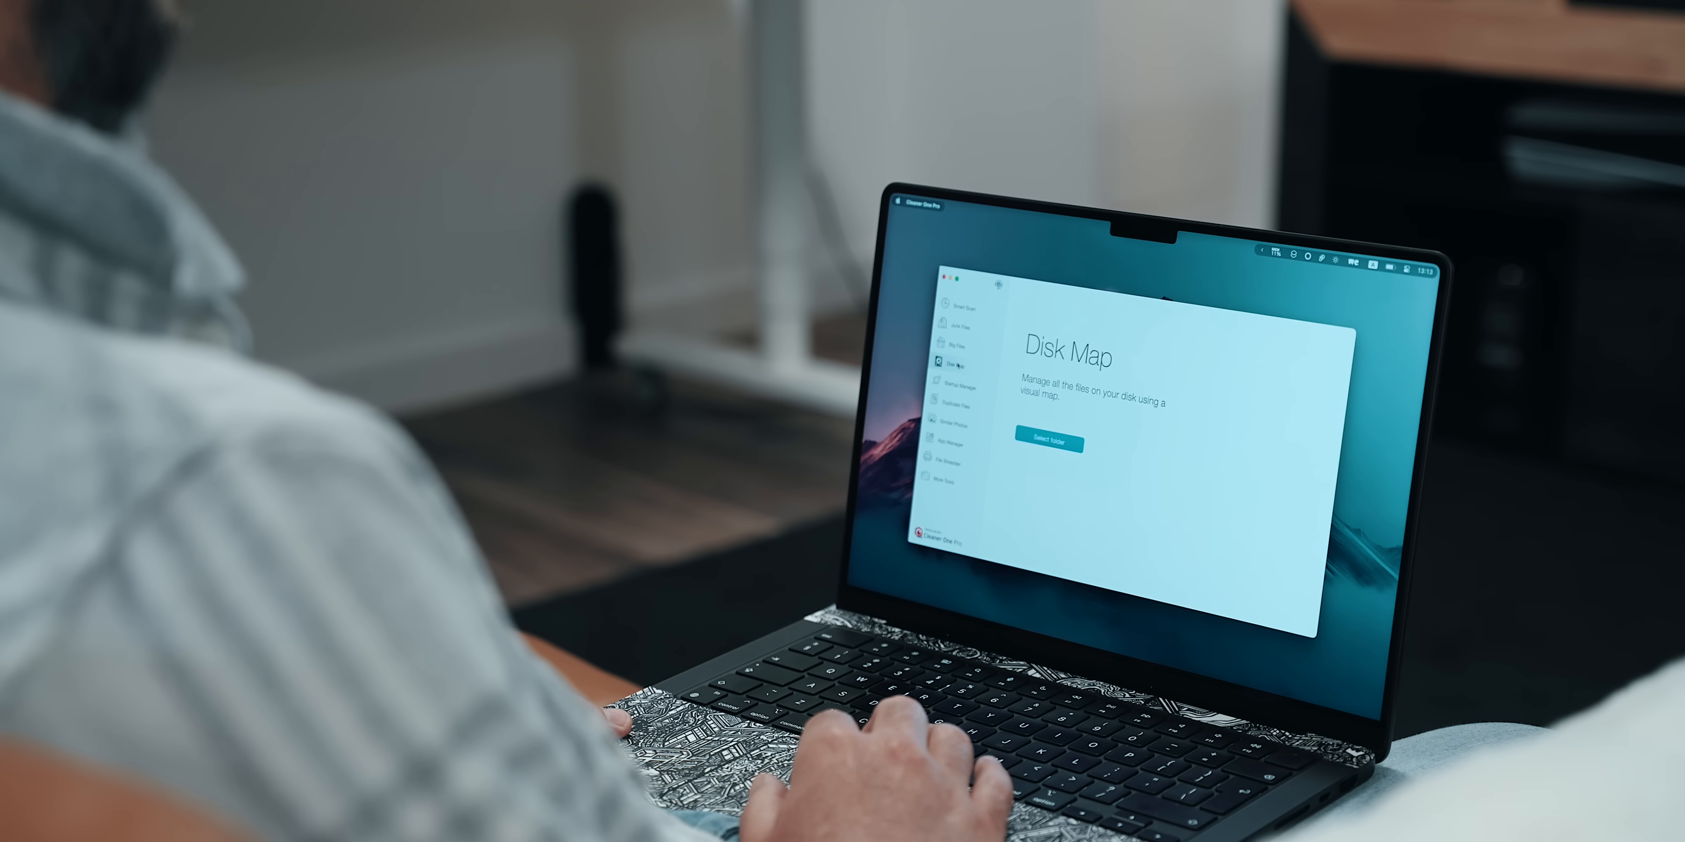
left_click(1043, 445)
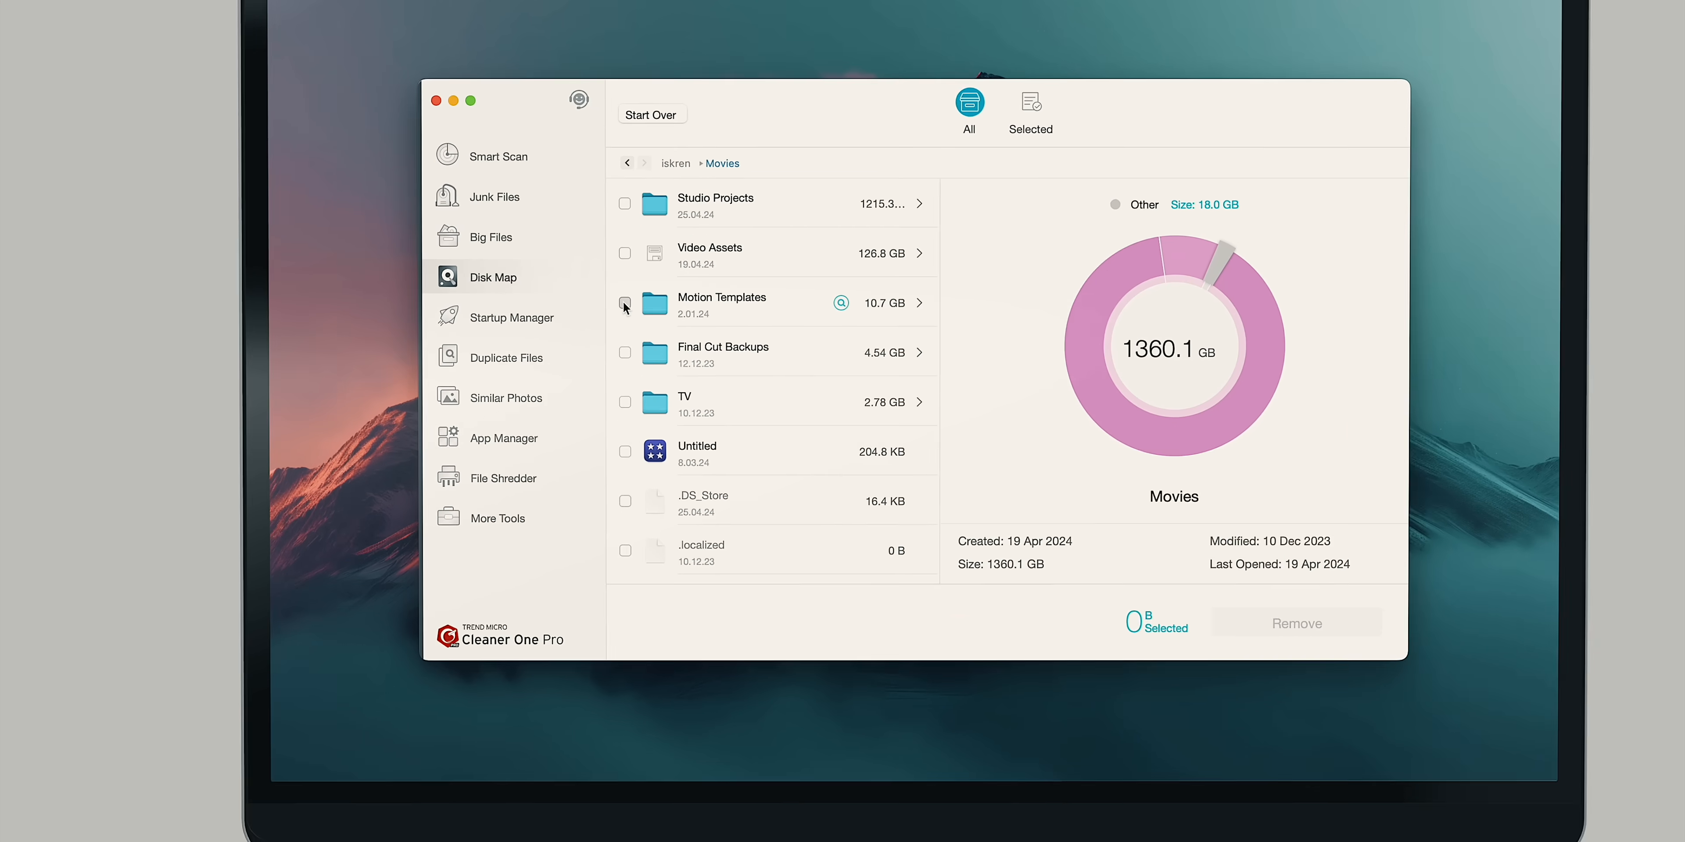
Remove the 10.7 GB Motion Templates folder from Movies, then return to the overview and Similar Photos finder
left_click(624, 305)
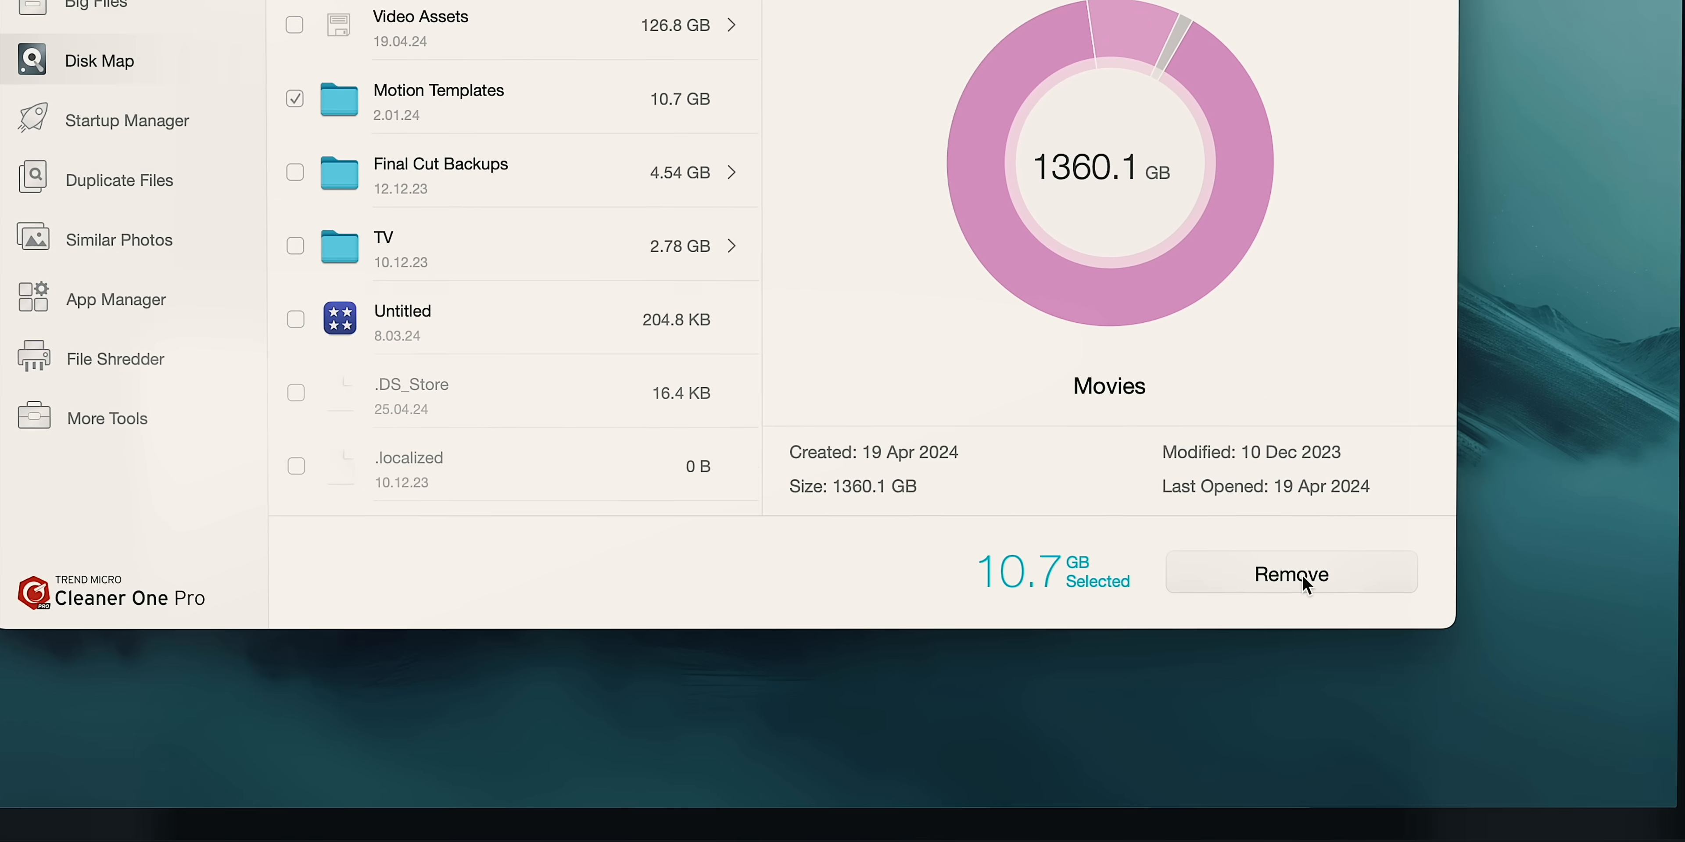
left_click(1289, 573)
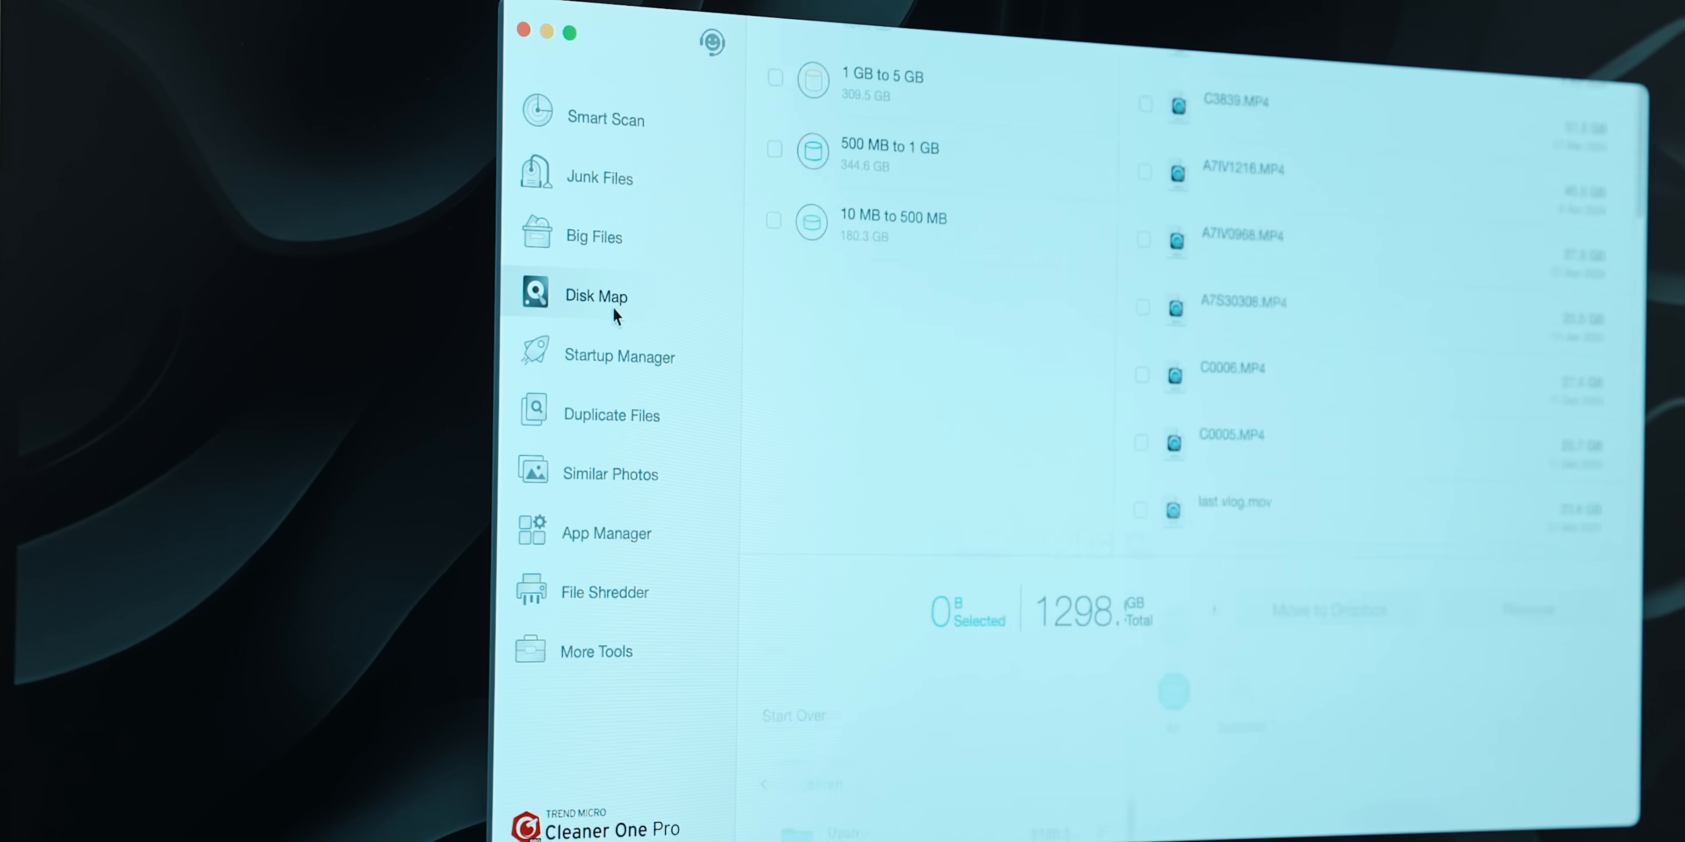
left_click(595, 295)
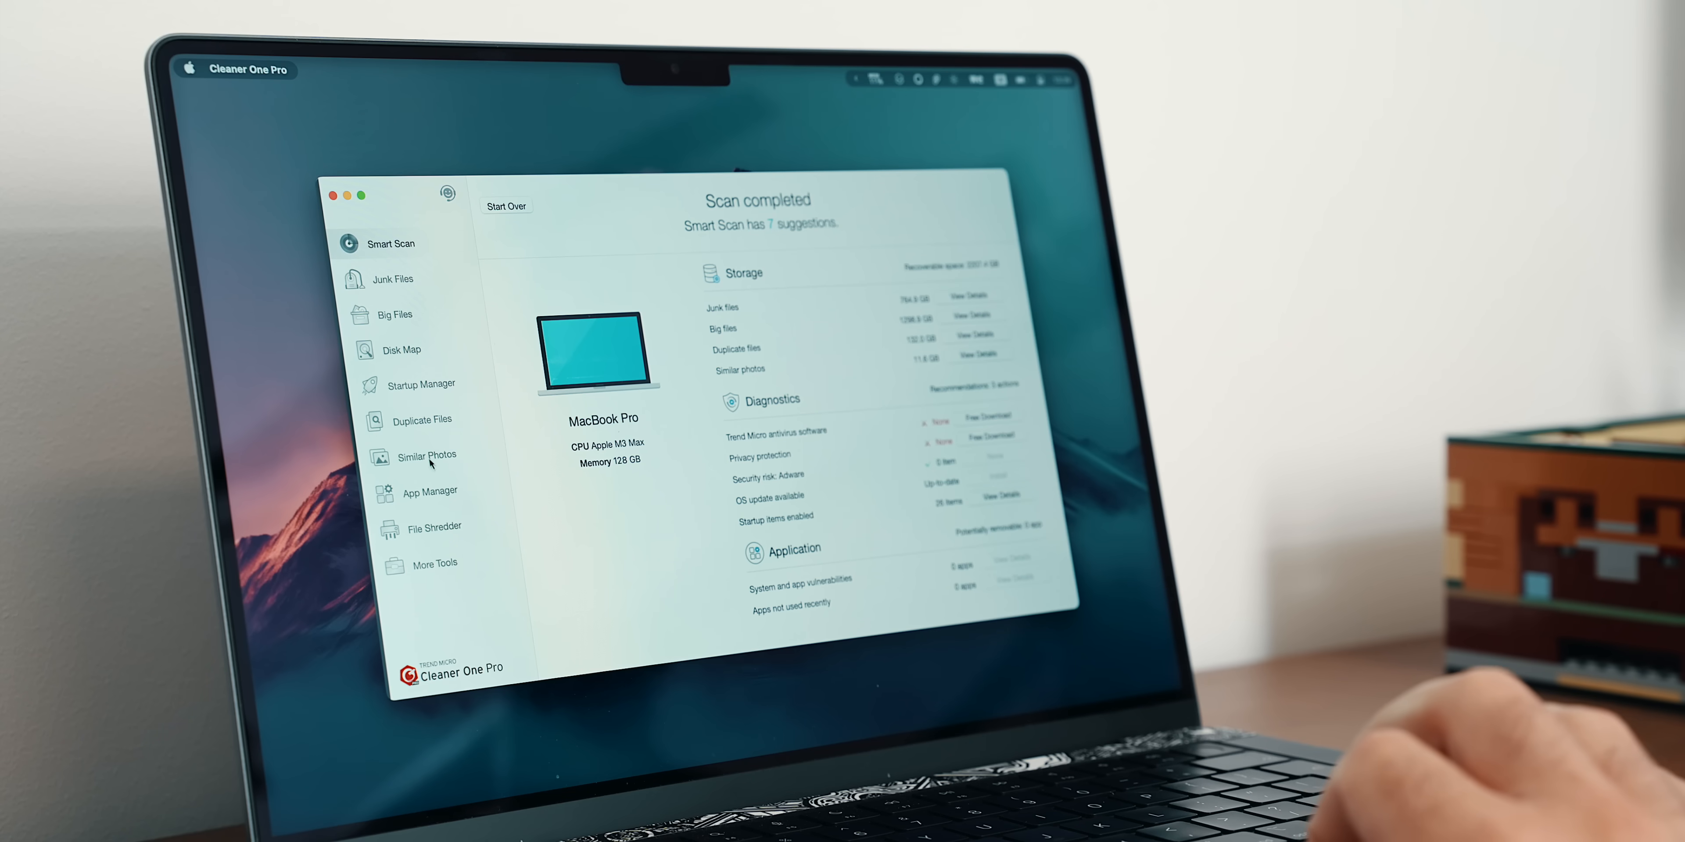
left_click(429, 491)
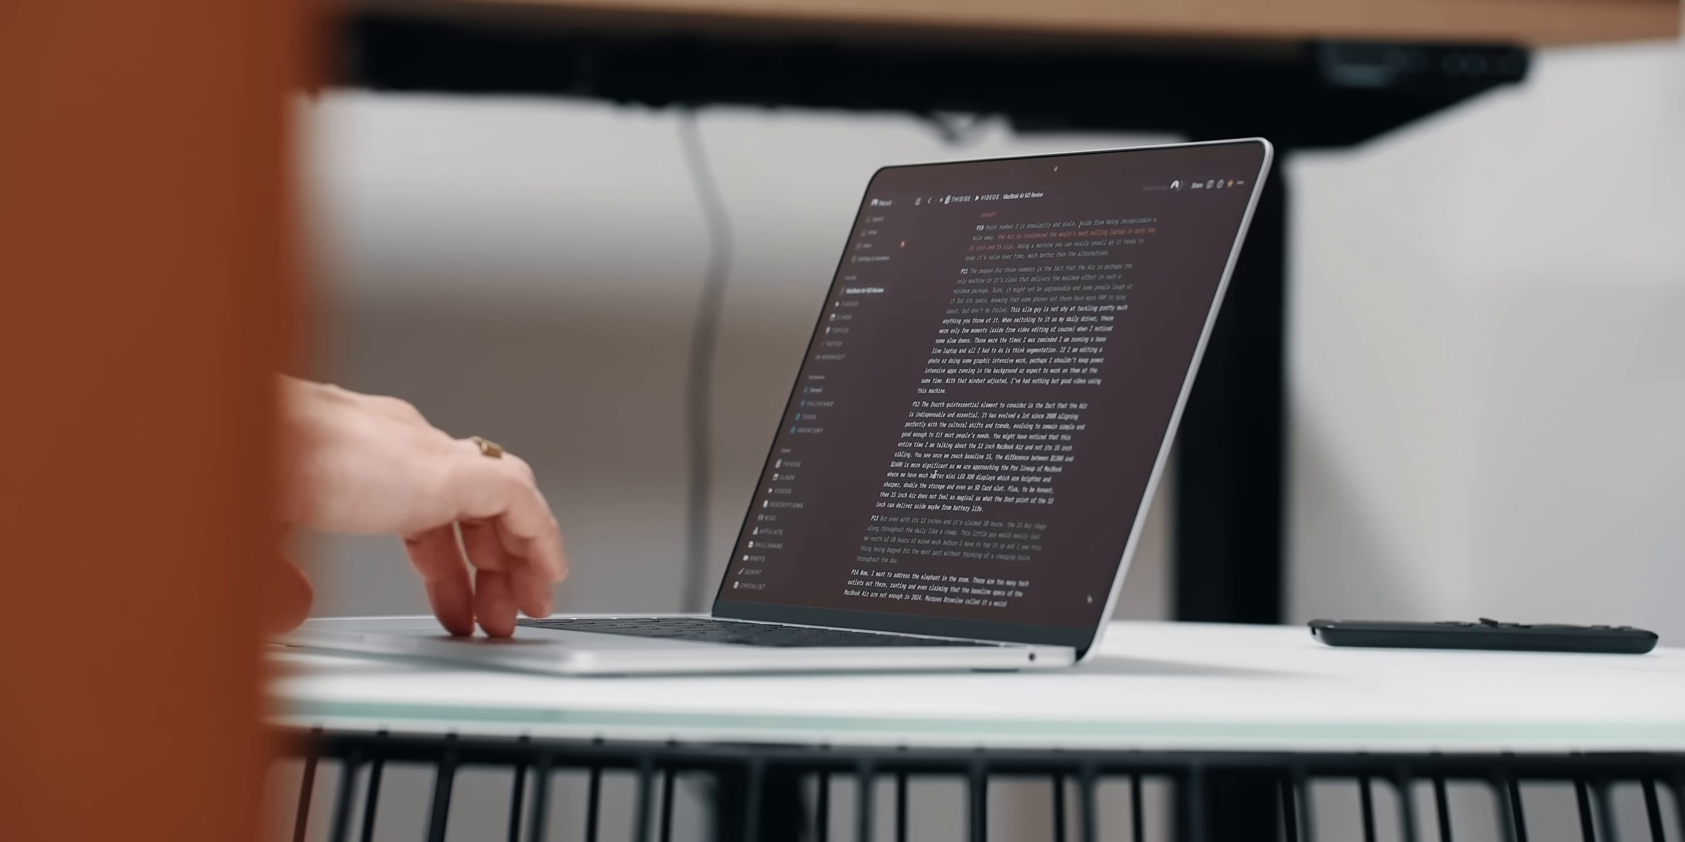
scroll("down", 3)
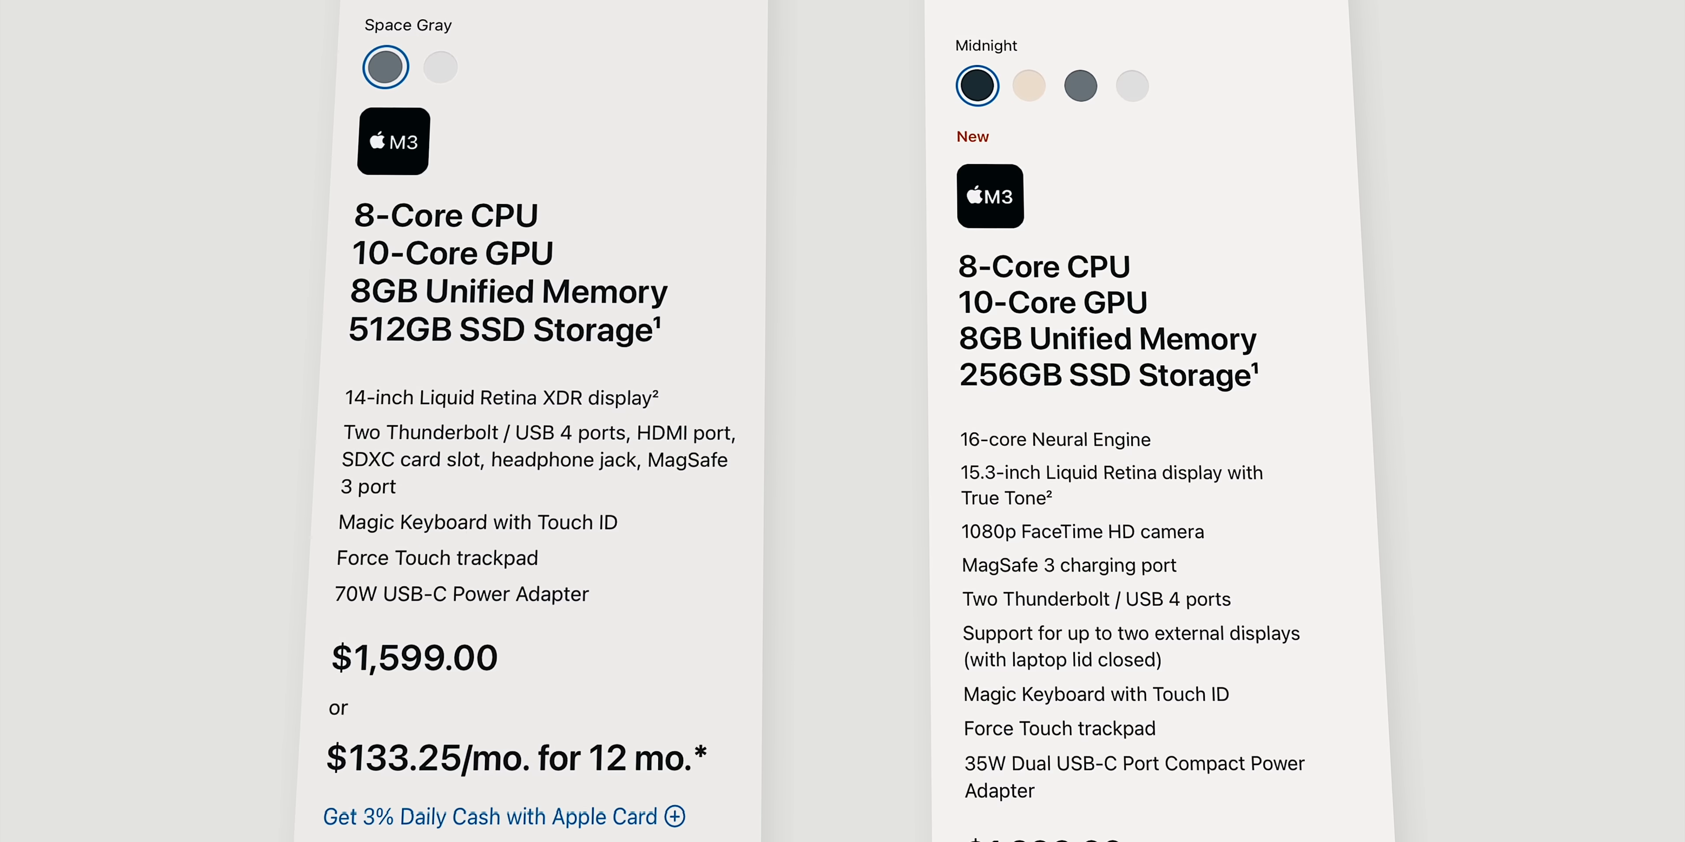
scroll("down", 3)
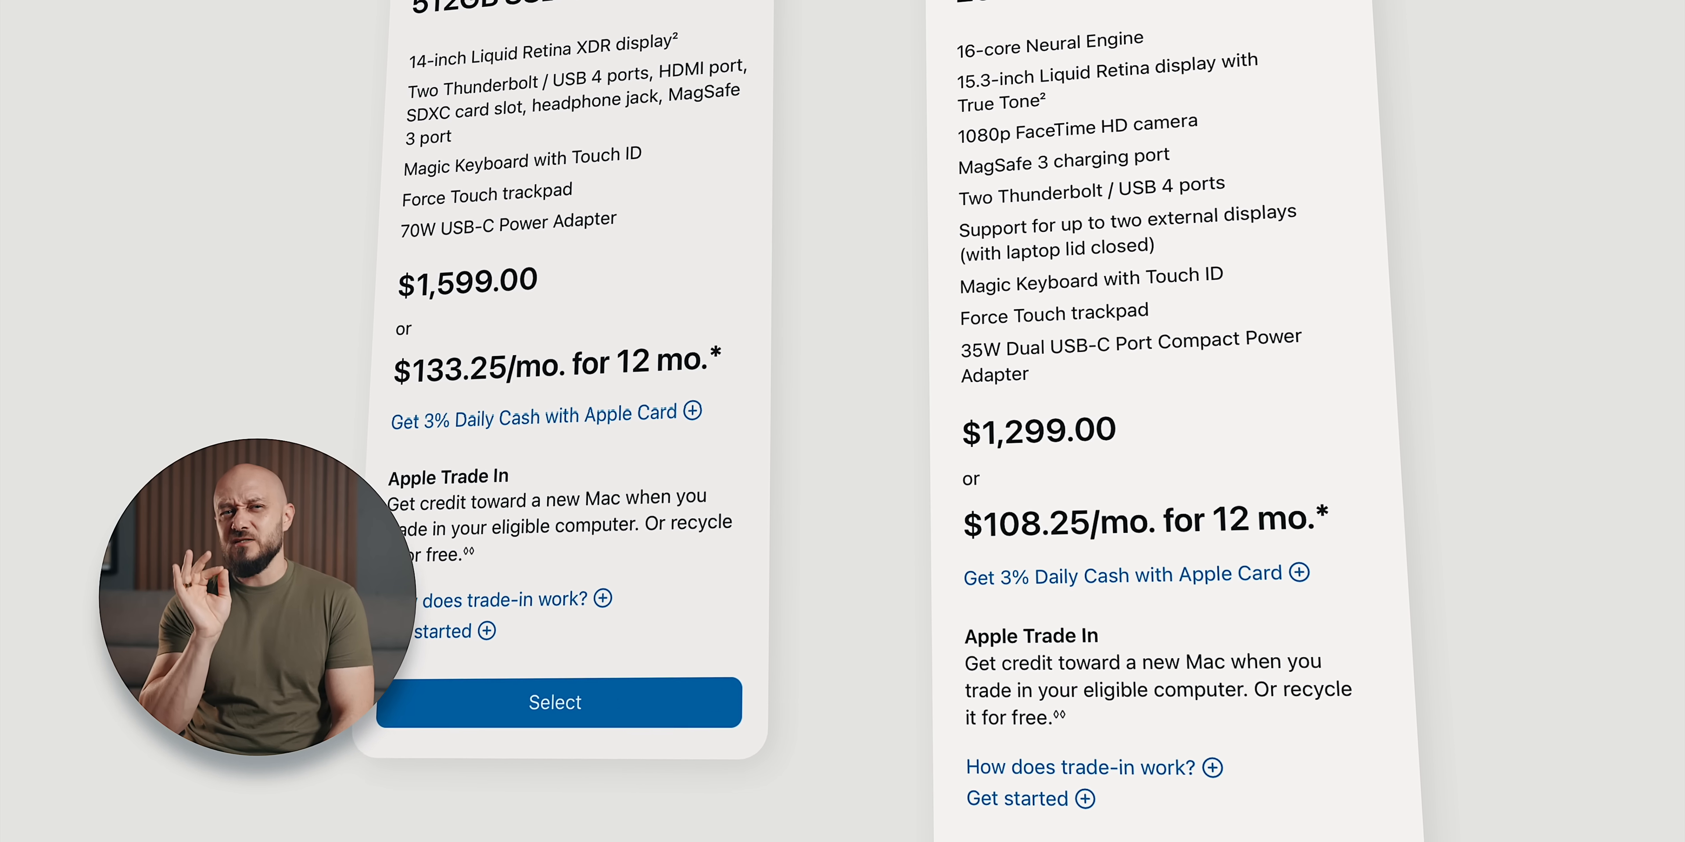
scroll("down", 3)
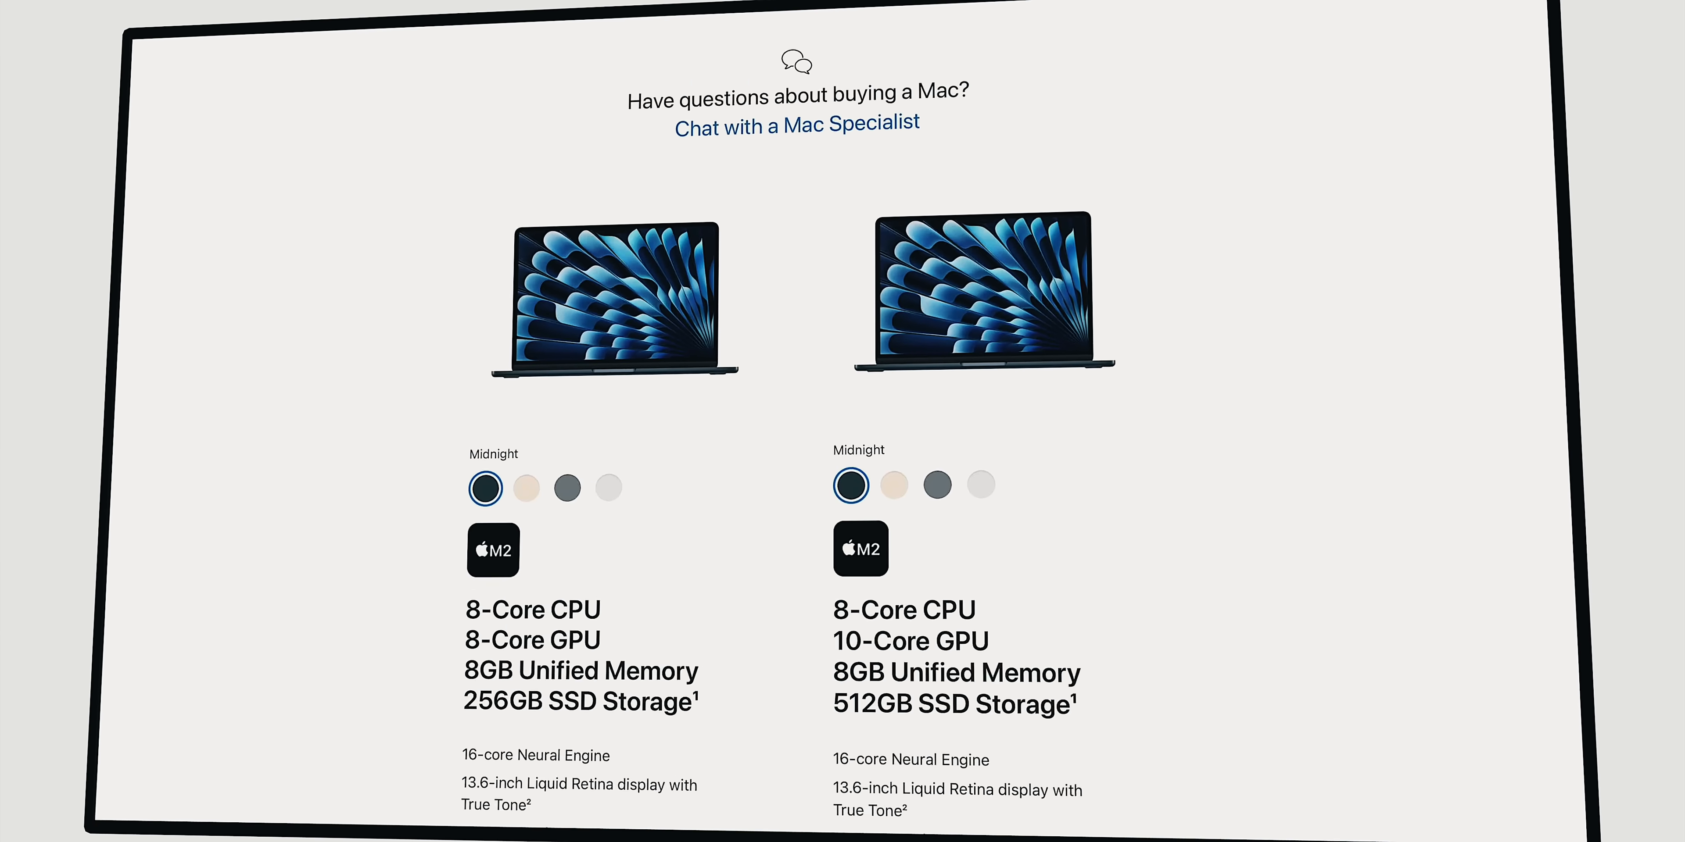
scroll("down", 3)
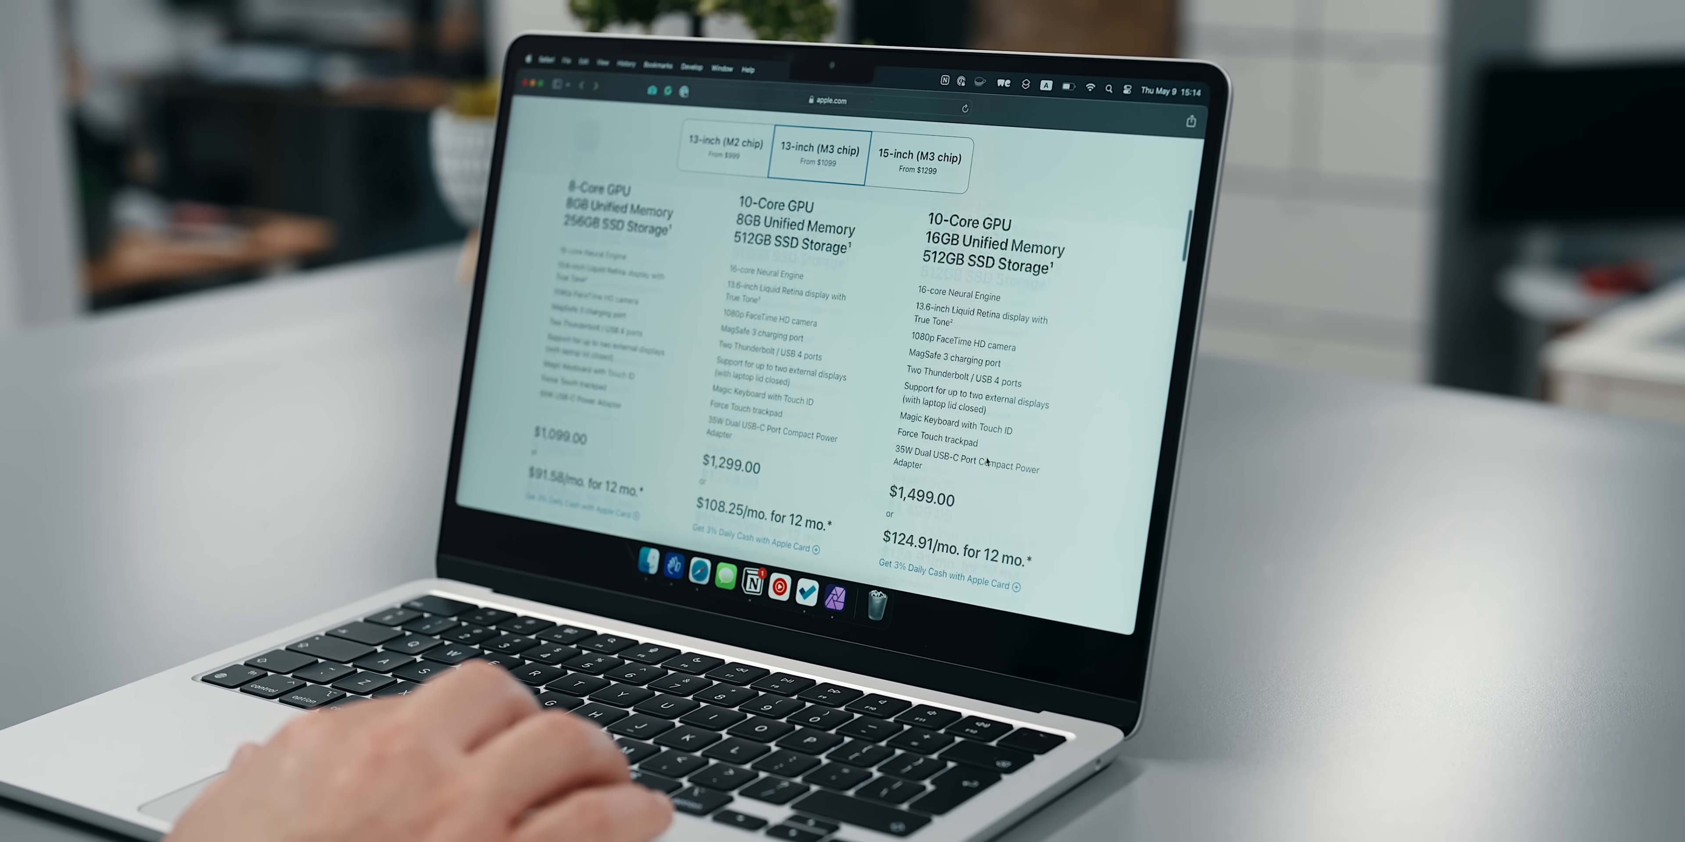
Select the $1,499 13-inch M3 MacBook Air with 16GB memory and 512GB storage for customization
scroll("down", 3)
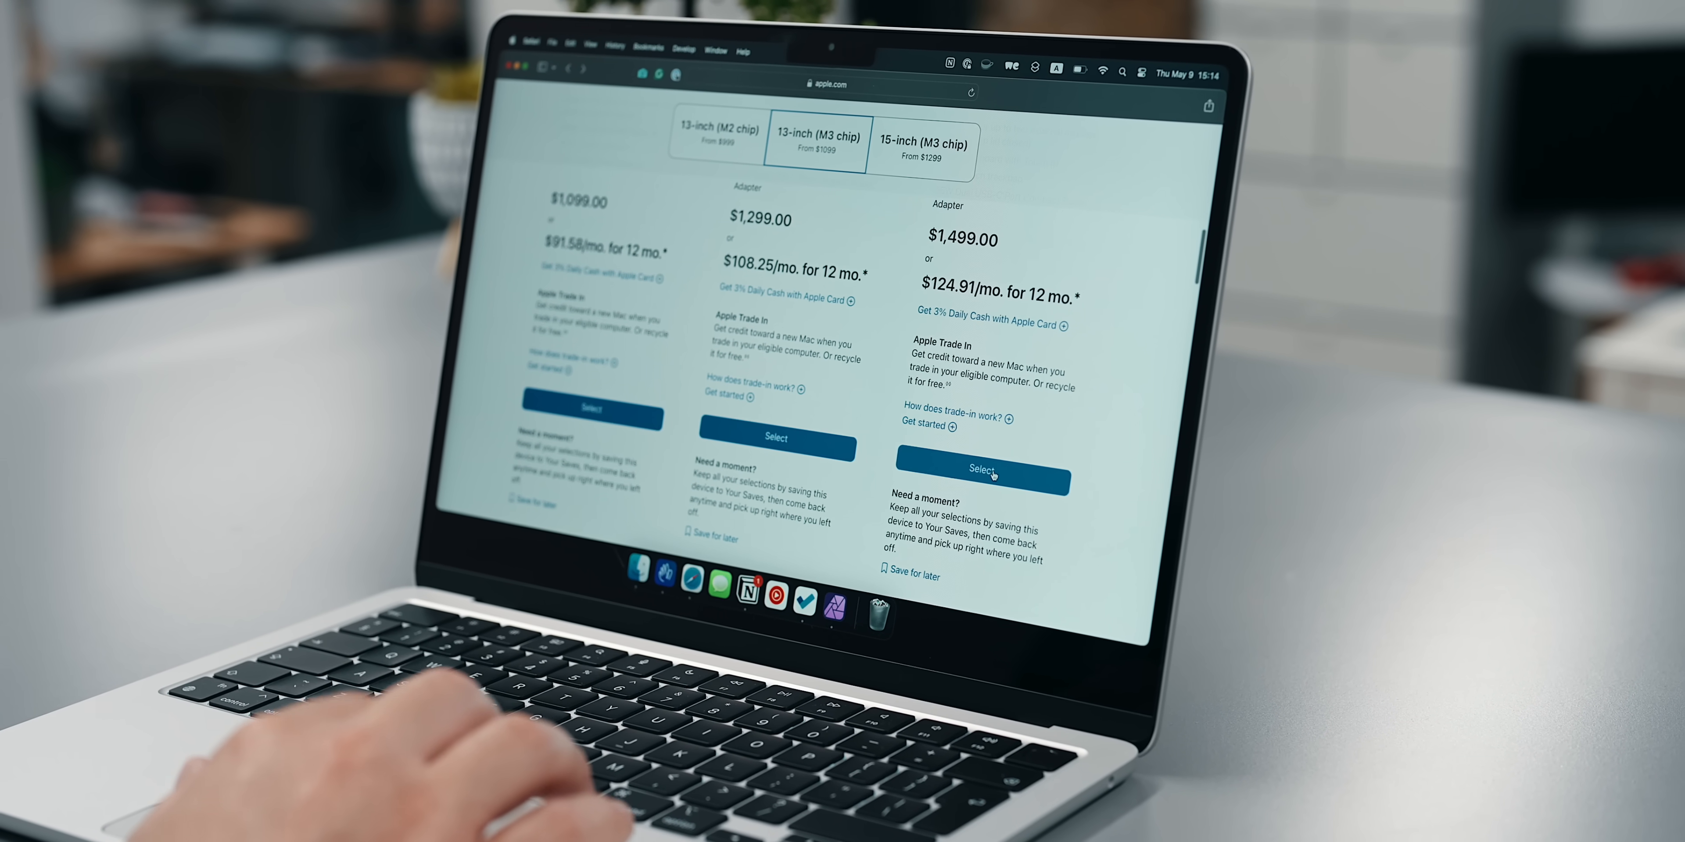
left_click(975, 475)
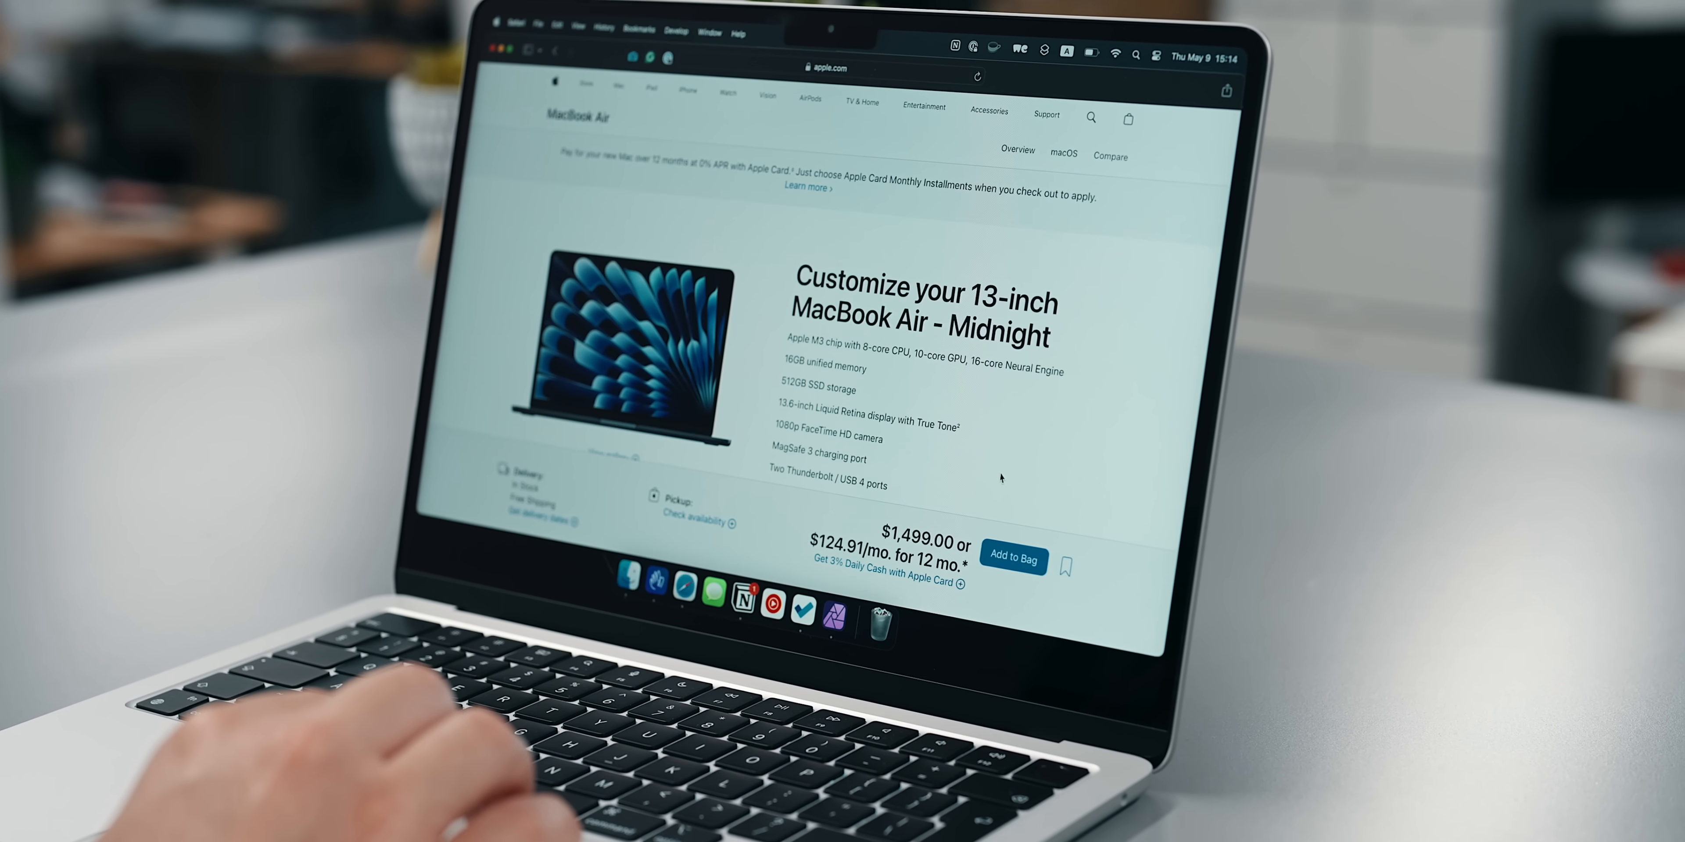
scroll("down", 3)
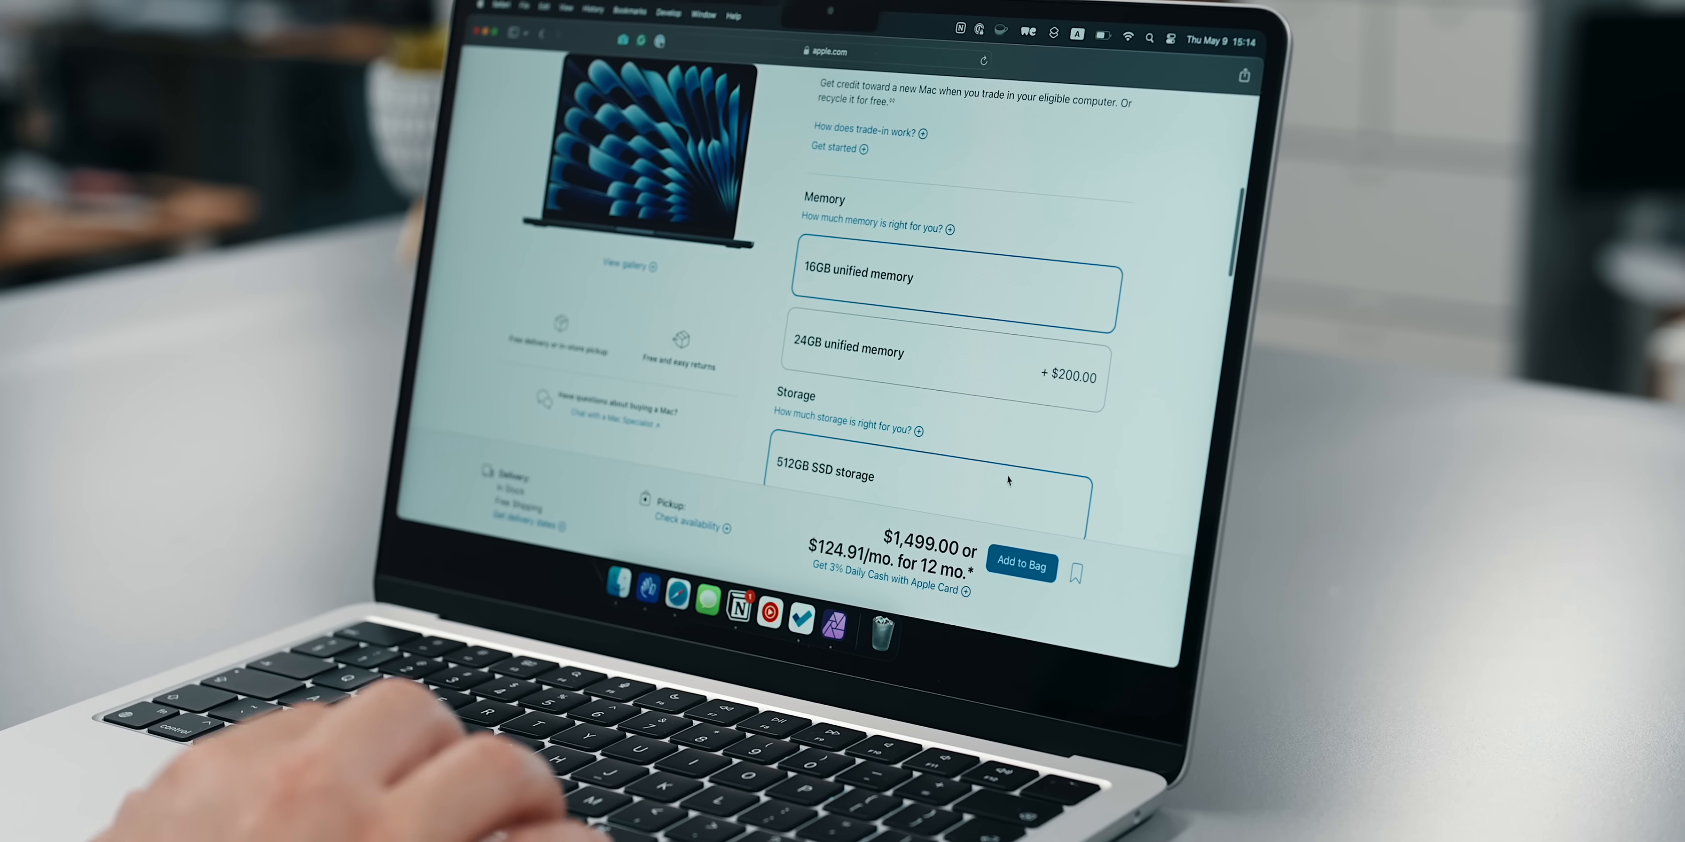
scroll("down", 3)
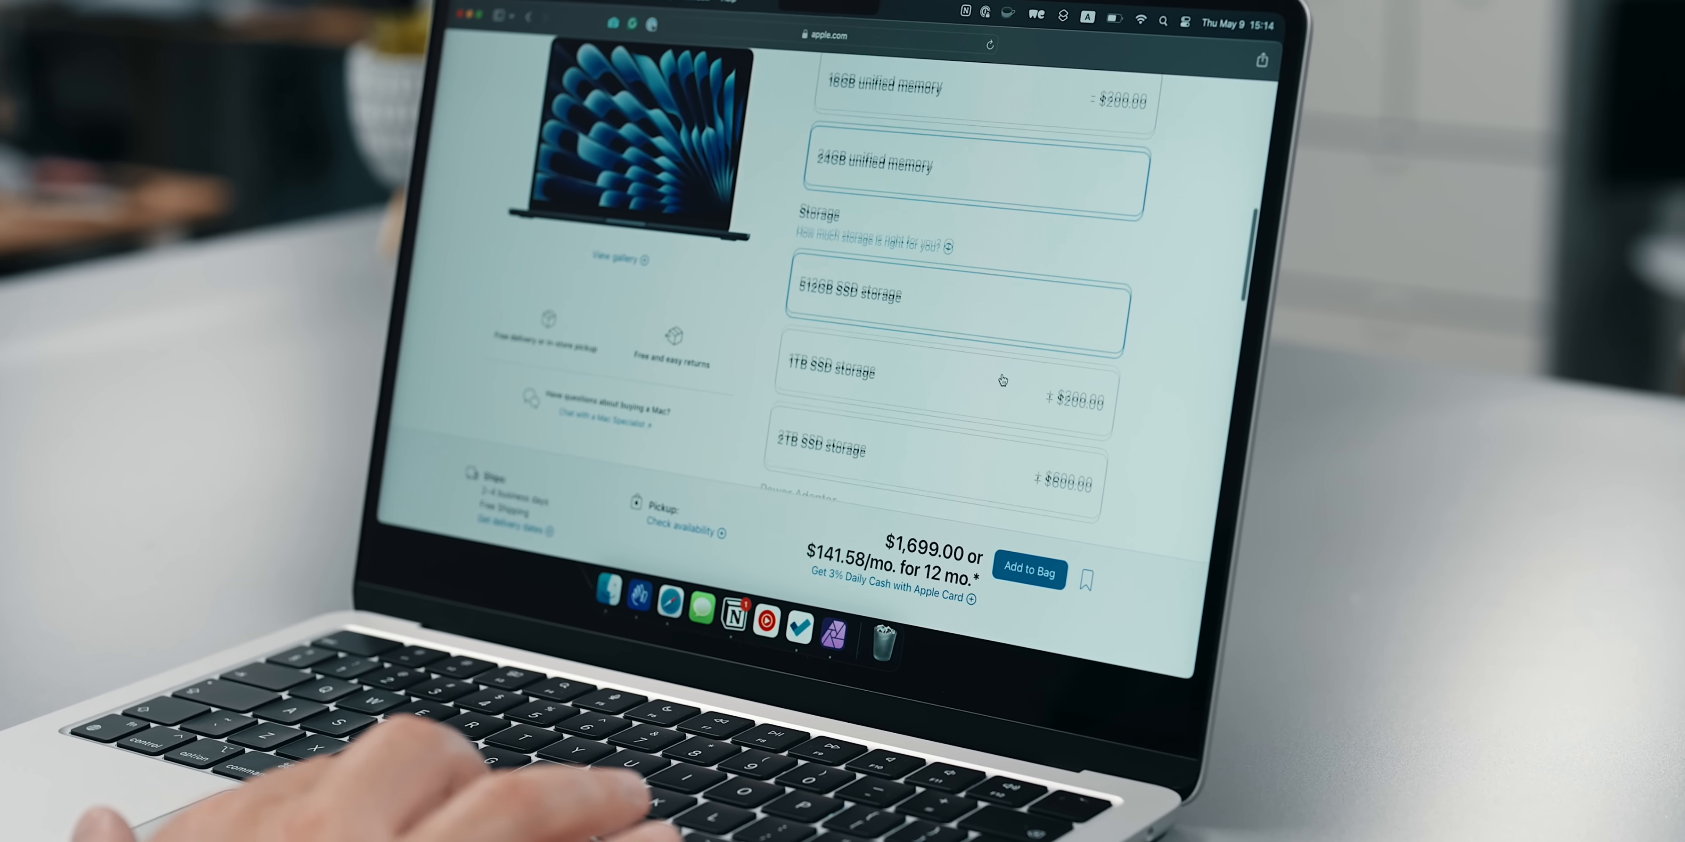